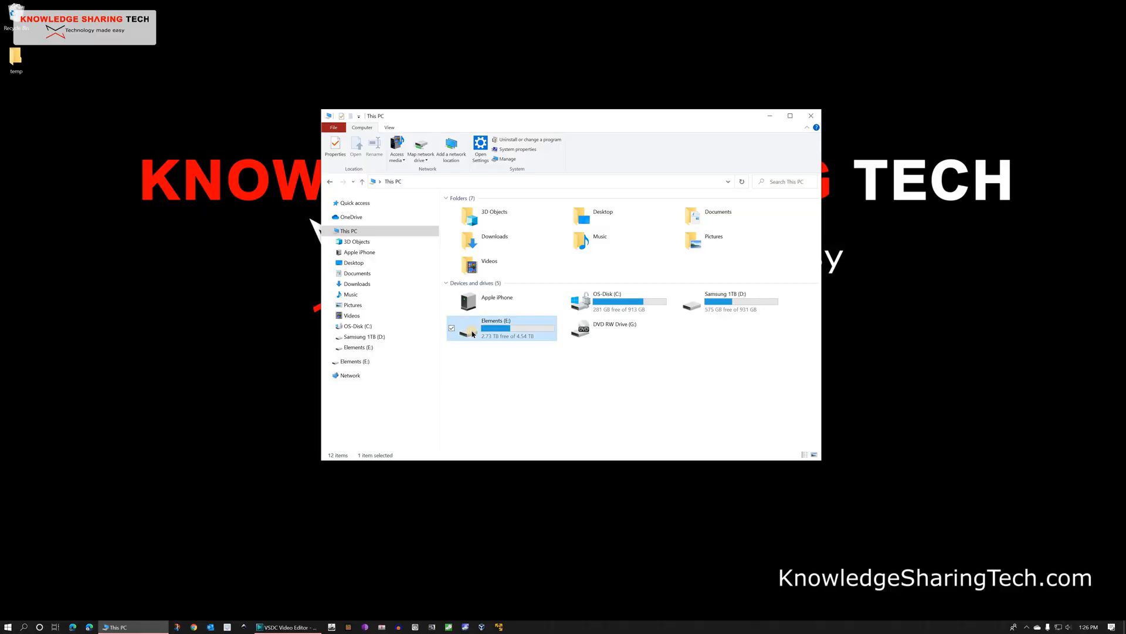
Step: Review the Elements (E:) drive's properties, then run every CrystalDiskMark speed test on E:
{"action": "right_click", "coordinate": [503, 328]}
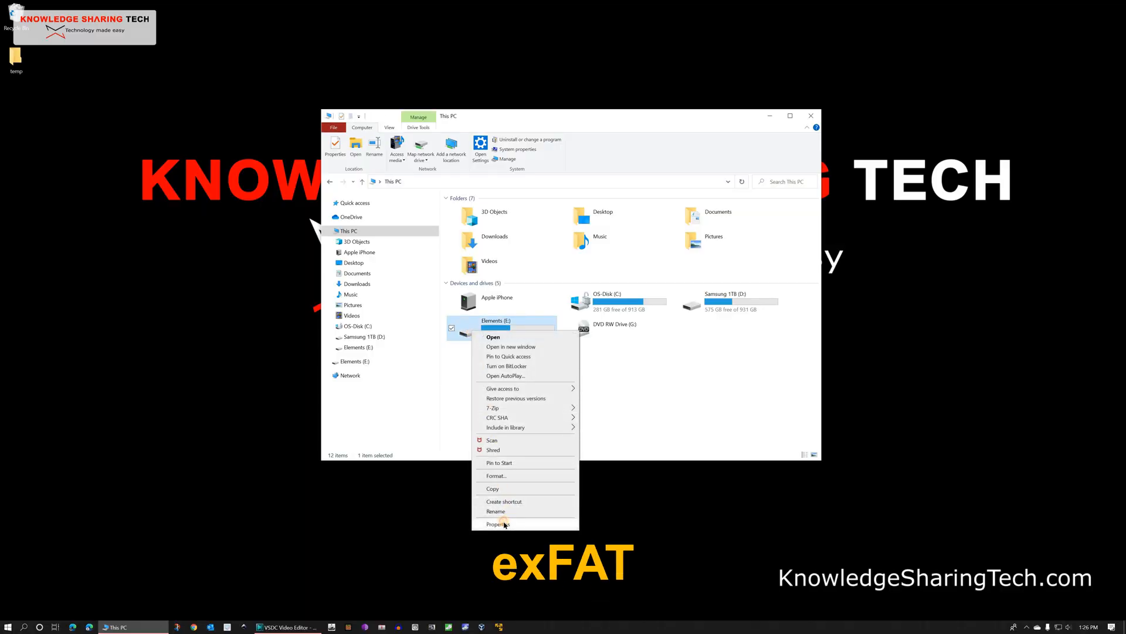
{"action": "left_click", "coordinate": [498, 524]}
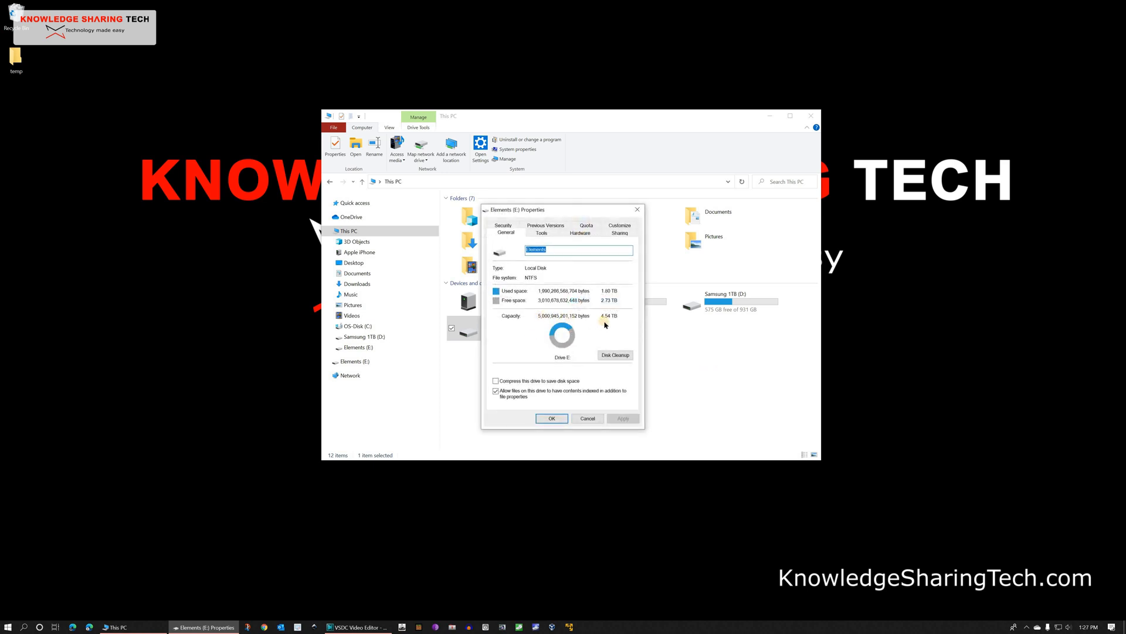
{"action": "mouse_move", "coordinate": [614, 323]}
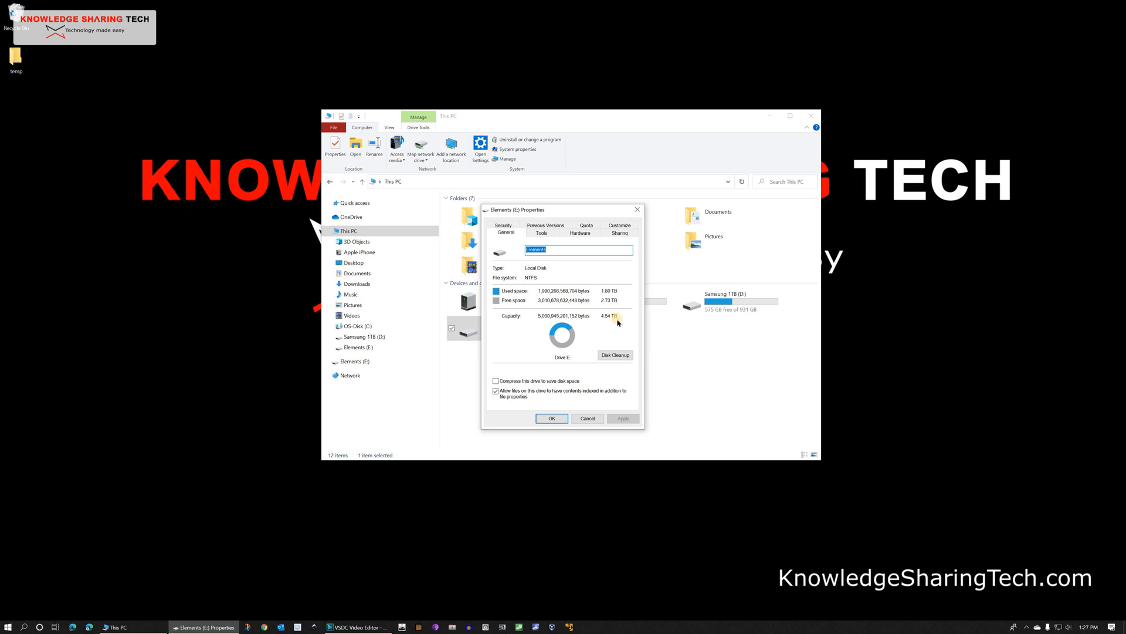
{"action": "mouse_move", "coordinate": [675, 399]}
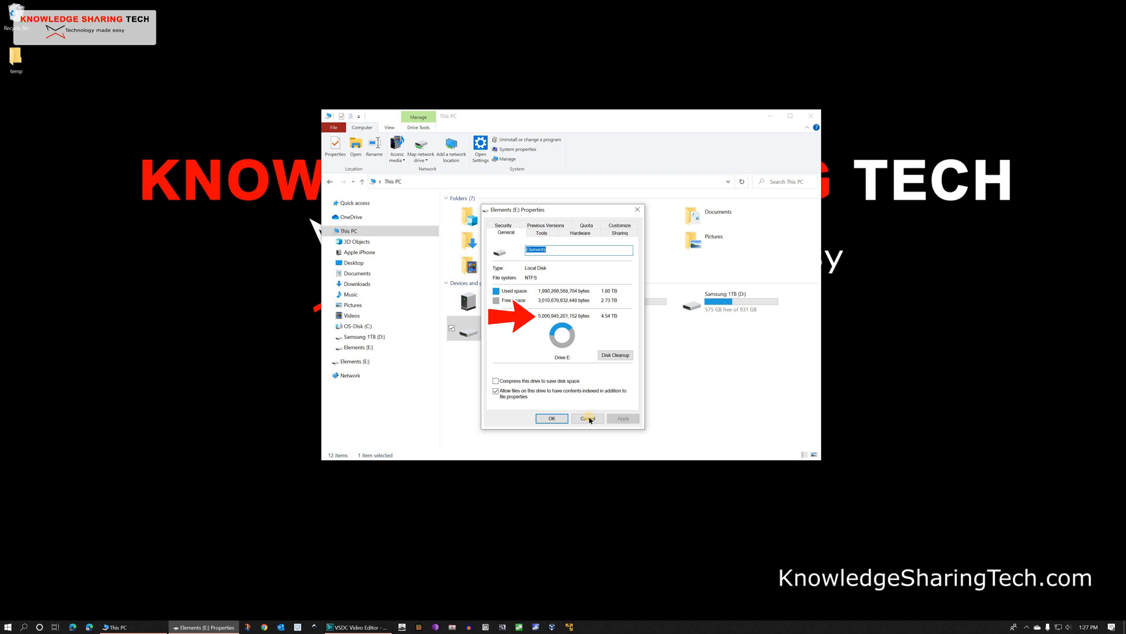
{"action": "left_click", "coordinate": [586, 418]}
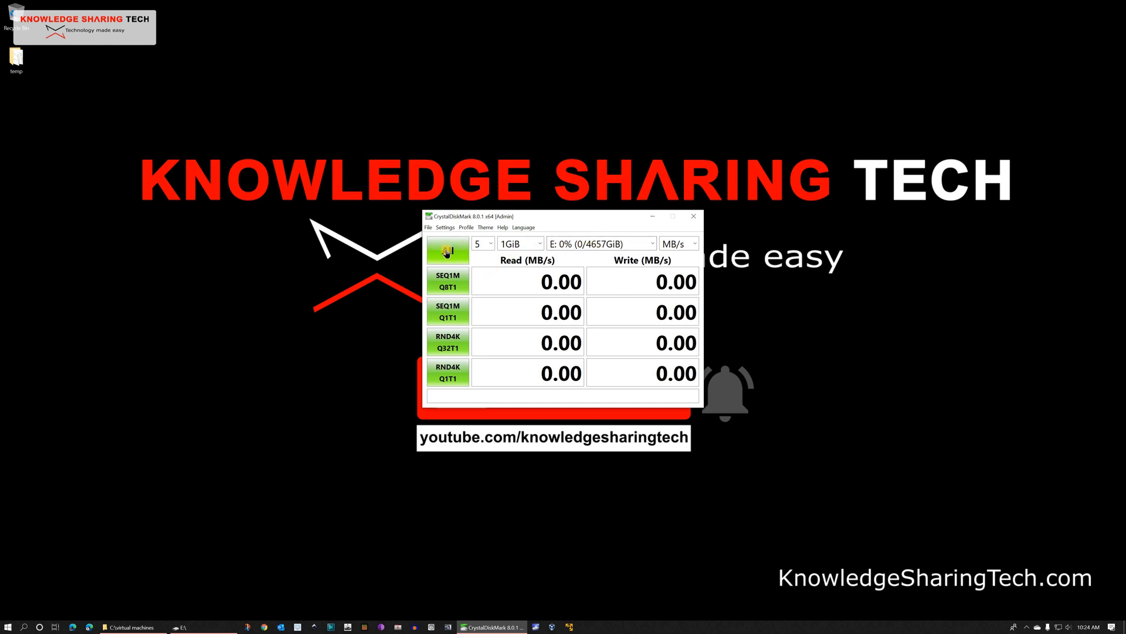
Step: Run all sequential and random CrystalDiskMark tests on drive E:
{"action": "left_click", "coordinate": [447, 250]}
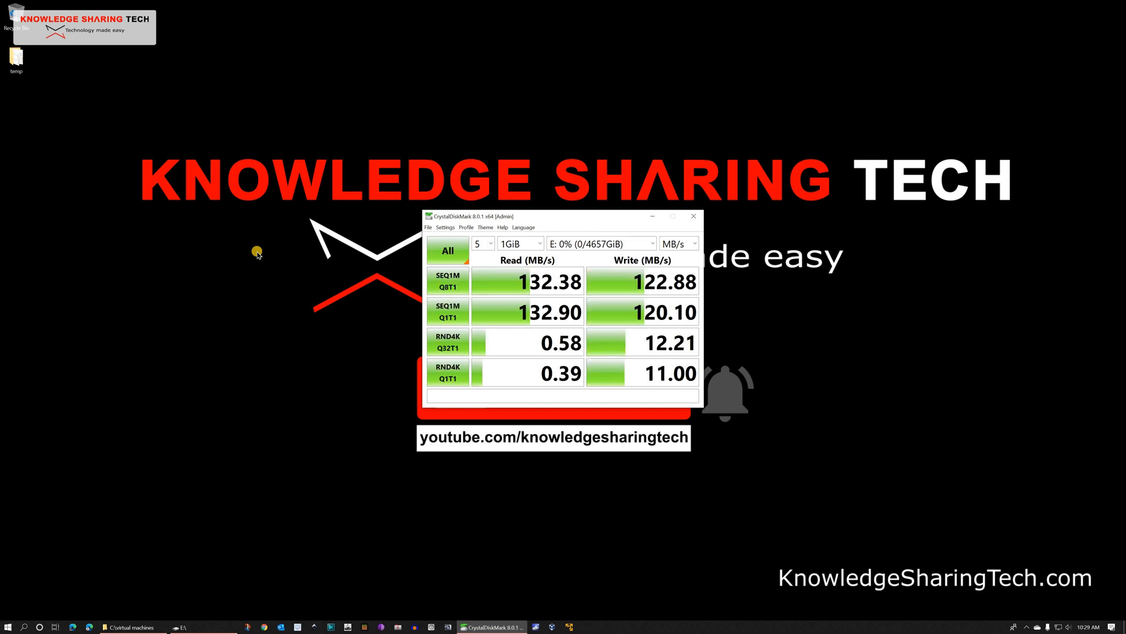
{"action": "mouse_move", "coordinate": [644, 290]}
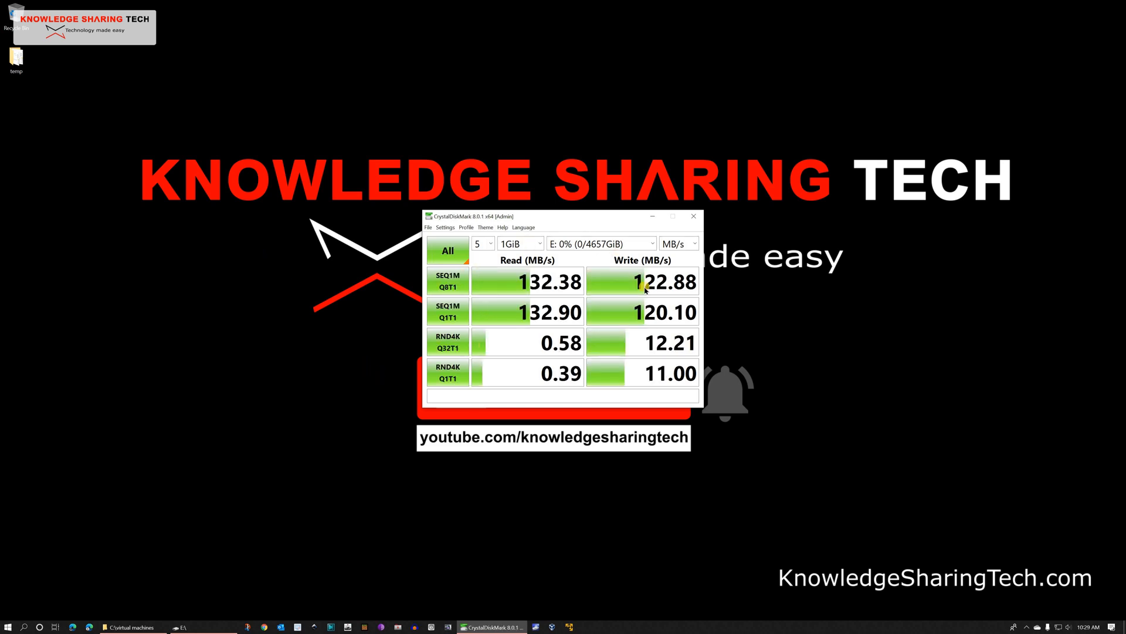
{"action": "mouse_move", "coordinate": [650, 260]}
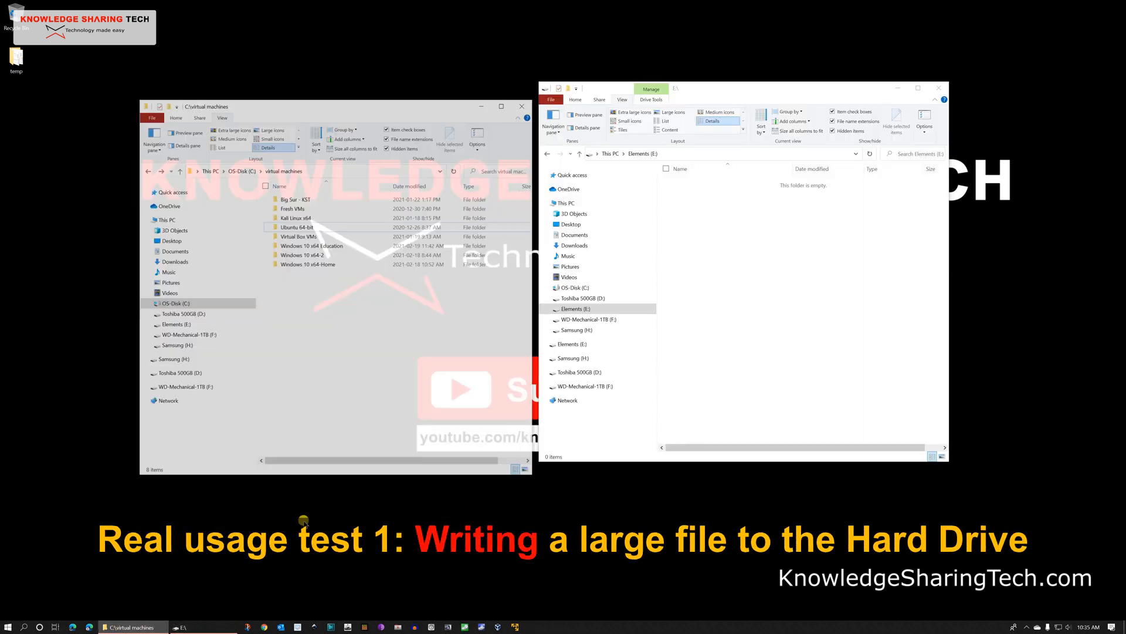
Step: Paste the Ubuntu 64-bit folder from C:\virtual machines onto the Elements (E:) drive
{"action": "left_click", "coordinate": [288, 210]}
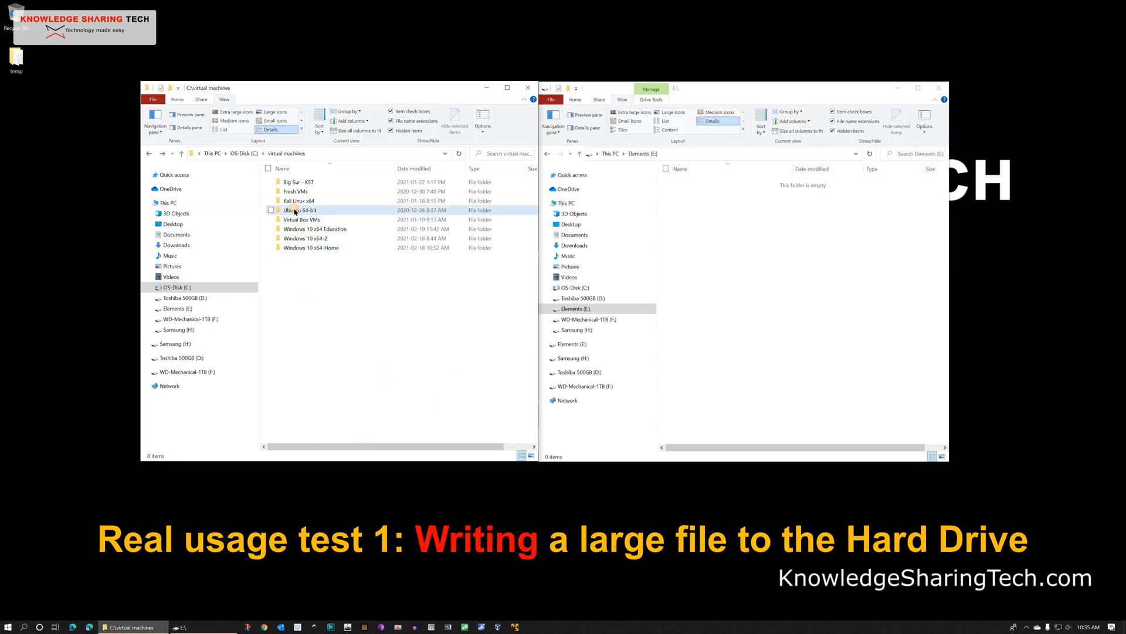
{"action": "left_click", "coordinate": [298, 210]}
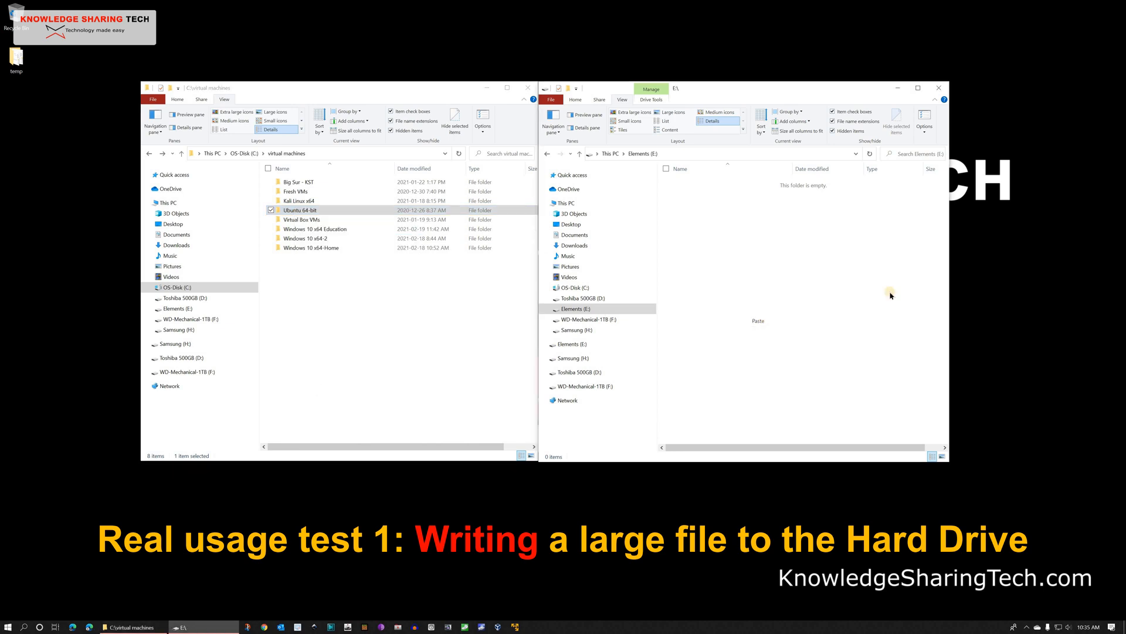
{"action": "left_click", "coordinate": [757, 320]}
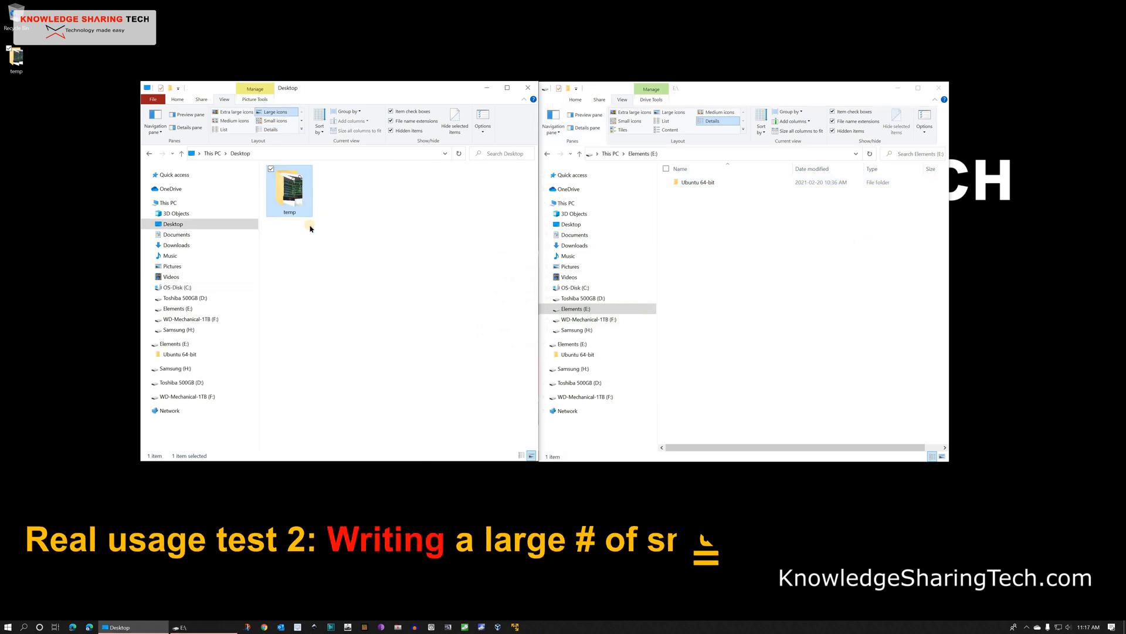
Step: Paste the Desktop temp folder into drive E: next to Ubuntu 64-bit
{"action": "right_click", "coordinate": [288, 189]}
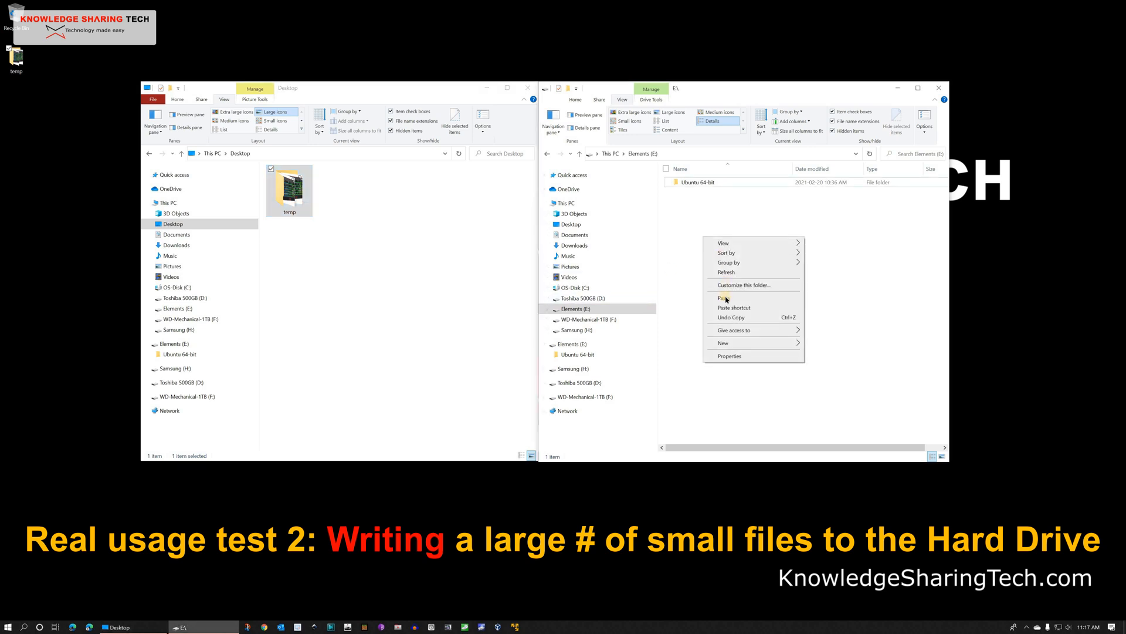
{"action": "left_click", "coordinate": [725, 297]}
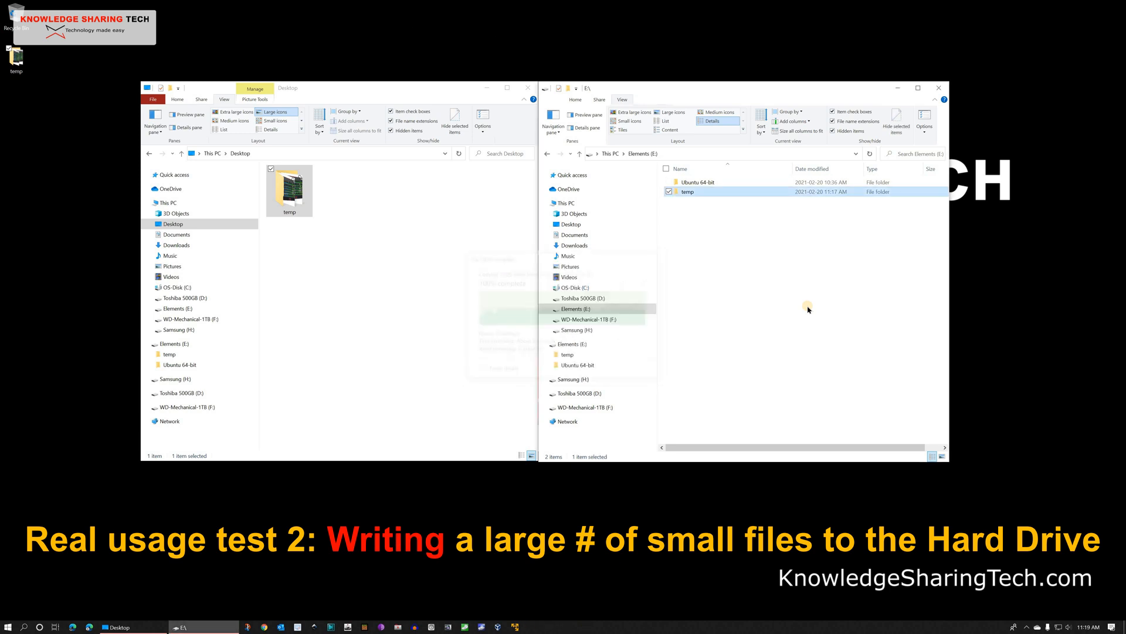
Step: Paste Ubuntu 64-bit from drive E: into C:\test speed
{"action": "right_click", "coordinate": [697, 182]}
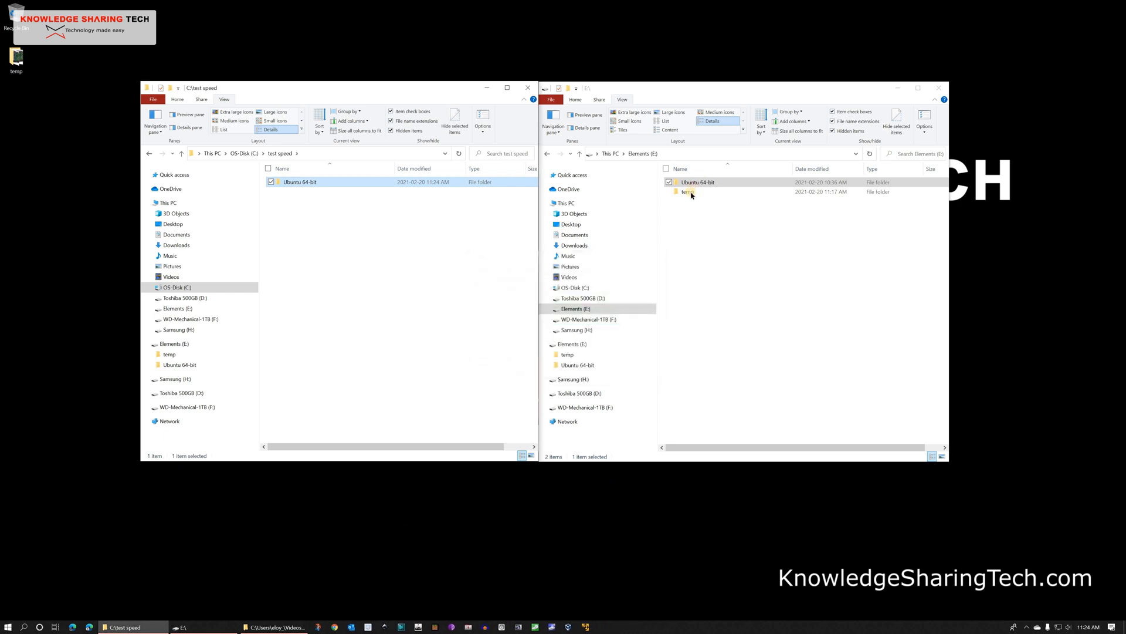
Step: Paste the temp folder from drive E: into C:\test speed beside Ubuntu 64-bit
{"action": "right_click", "coordinate": [689, 192]}
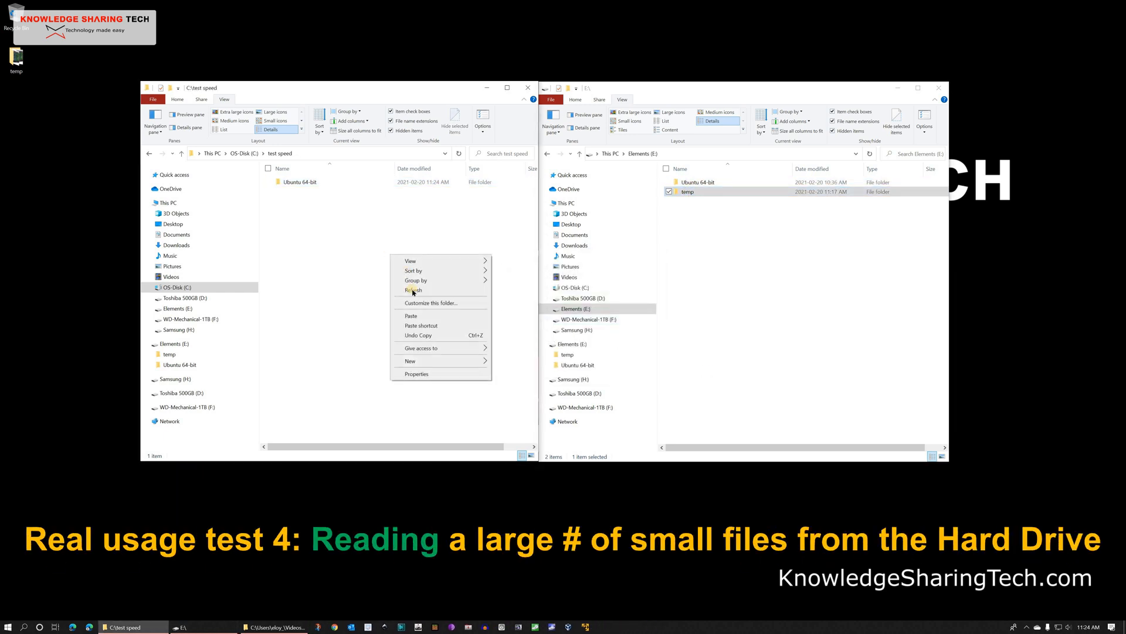
{"action": "left_click", "coordinate": [413, 289]}
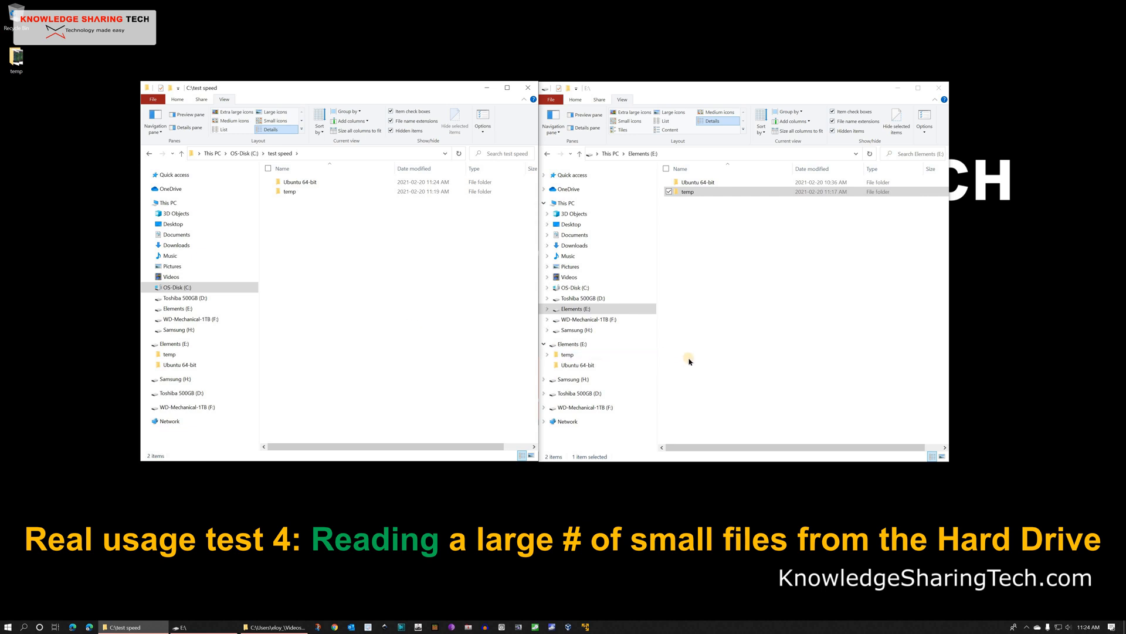